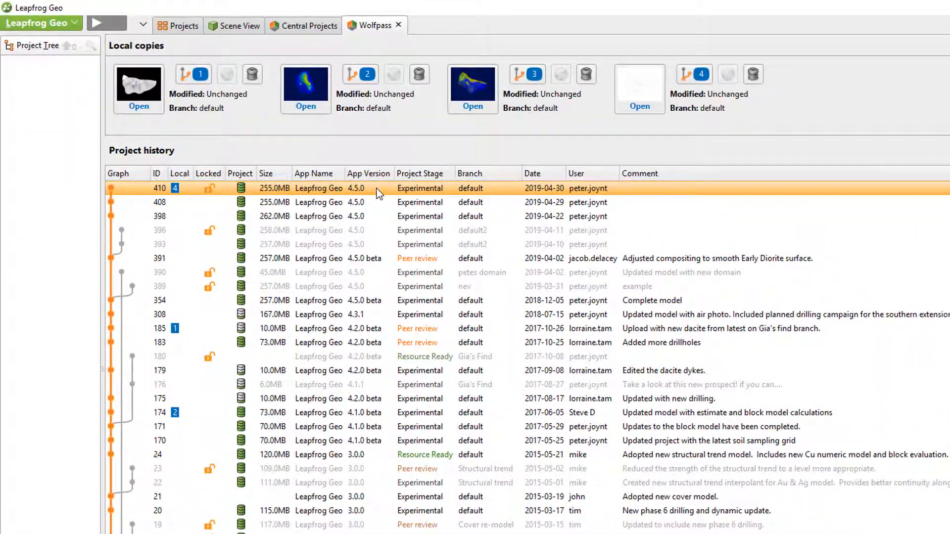
Open Wolfpass local copy 4 and lock its default branch with comment 'Locked for editing'
left_click(639, 86)
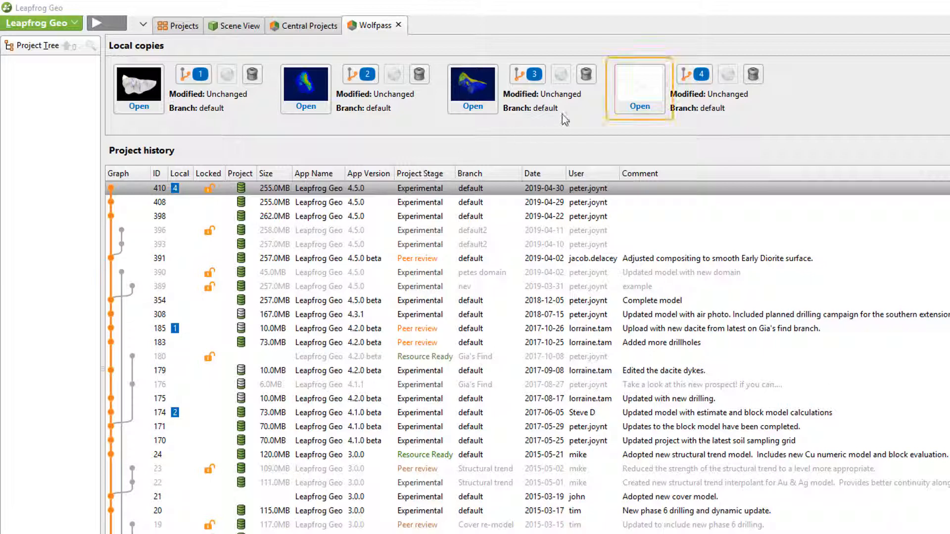
left_click(638, 106)
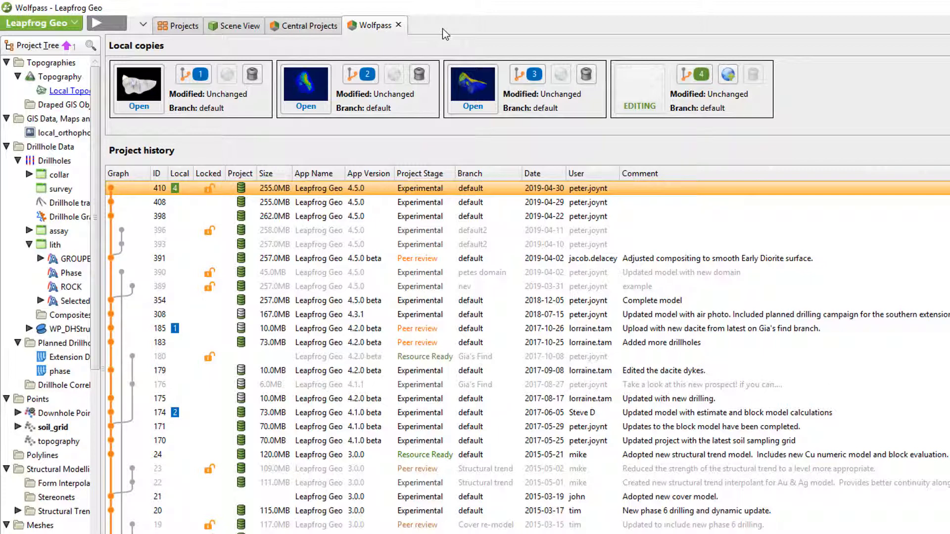
mouse_move(219, 192)
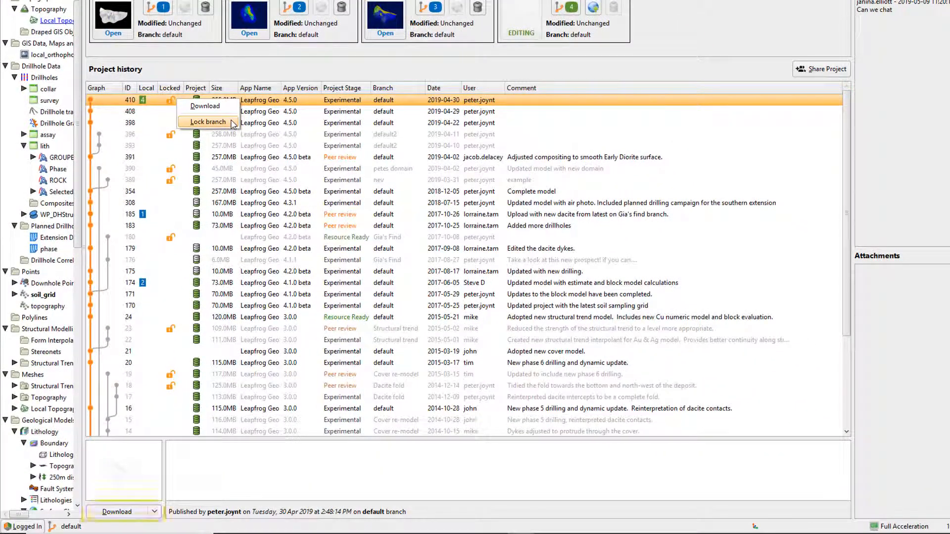
left_click(207, 122)
type("Locked for e")
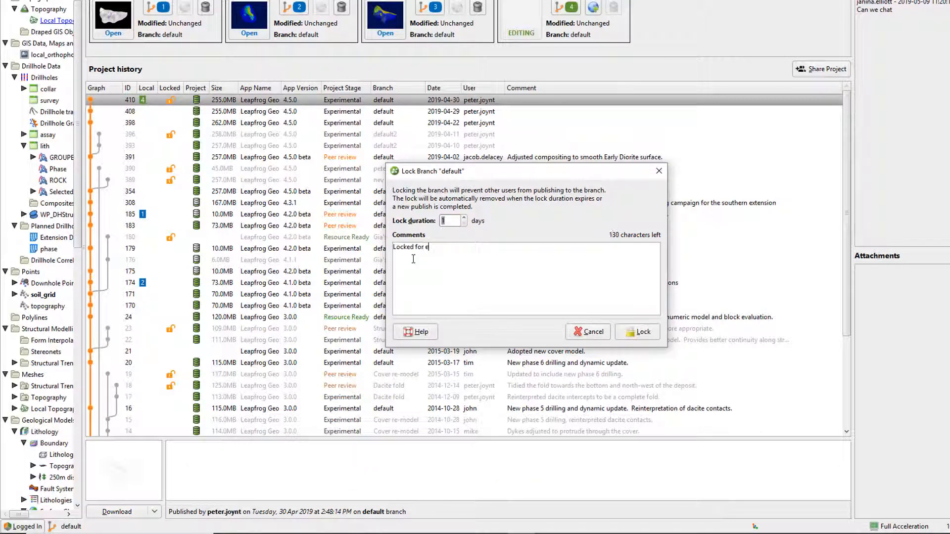
type("diting")
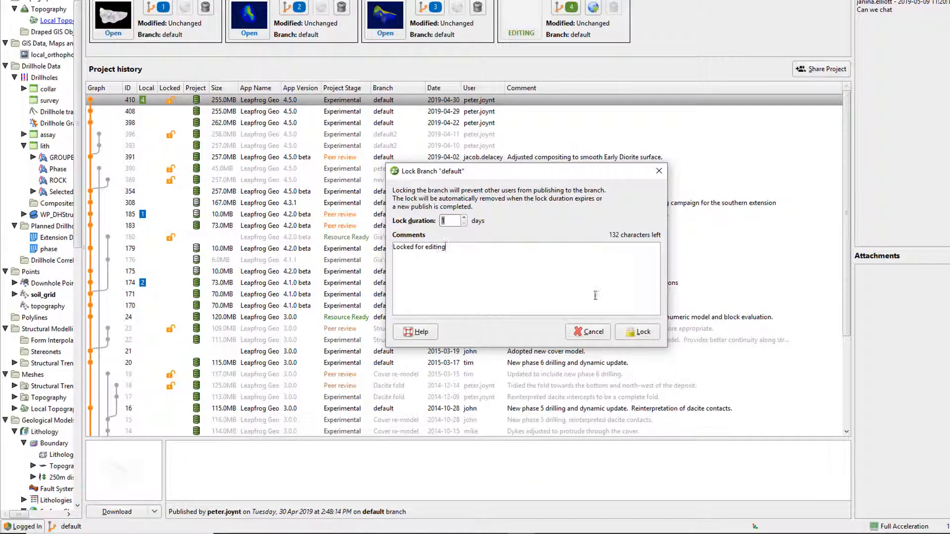
left_click(637, 332)
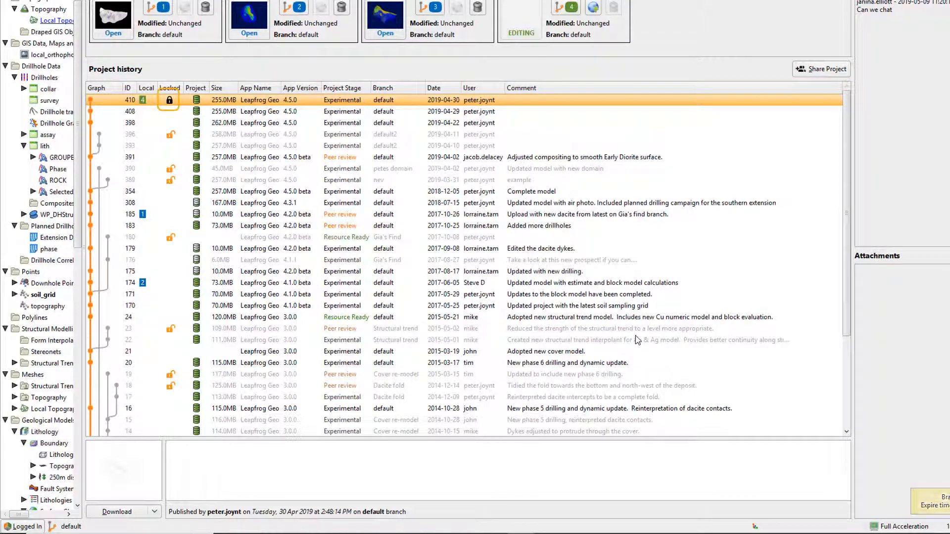
mouse_move(170, 100)
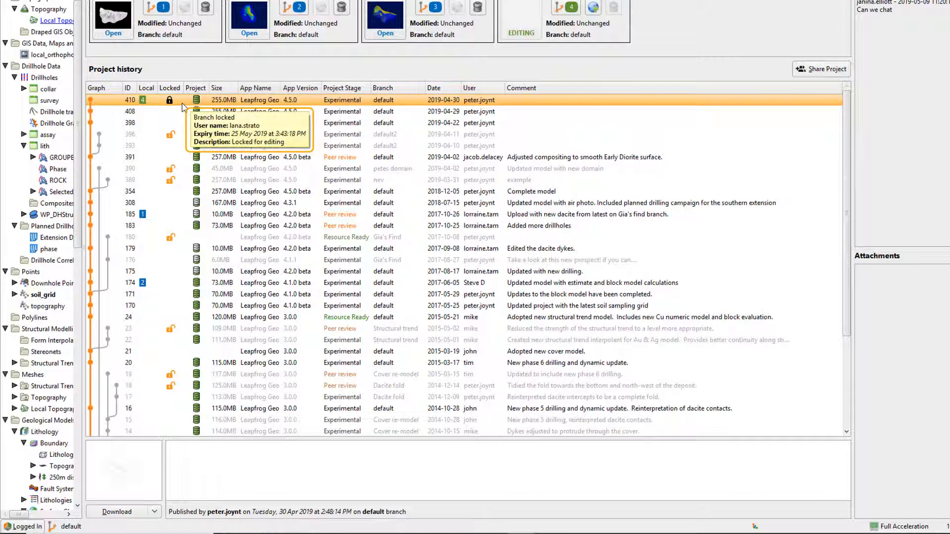
mouse_move(184, 107)
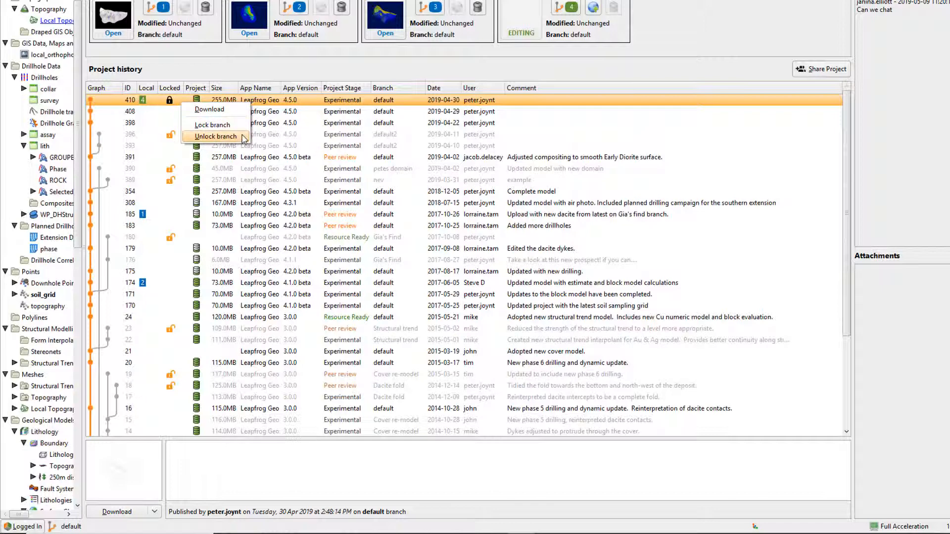
Choose Unlock branch from the default branch's context menu
left_click(215, 136)
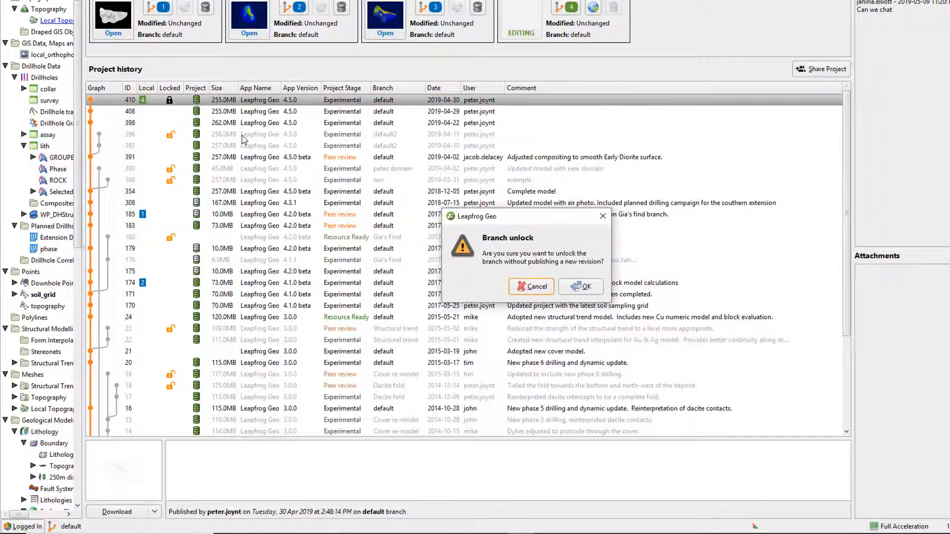
mouse_move(266, 151)
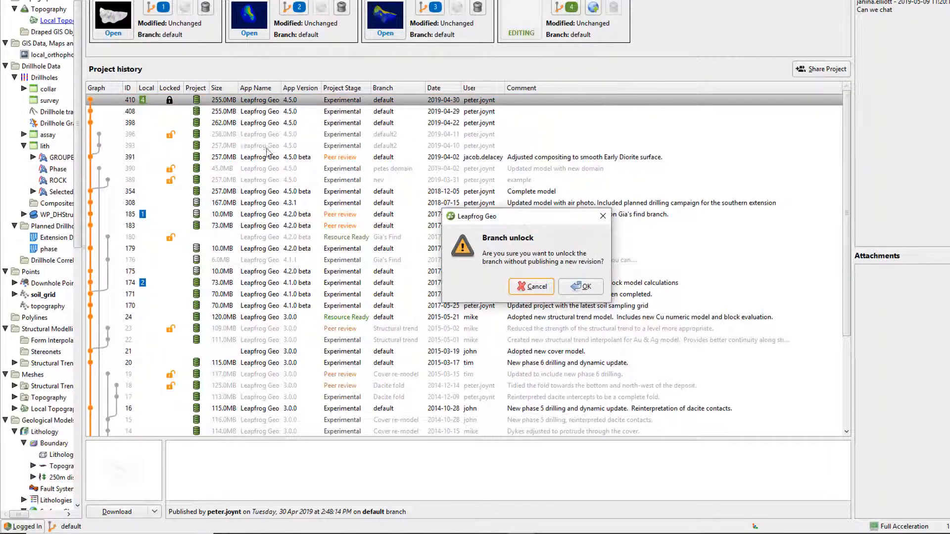